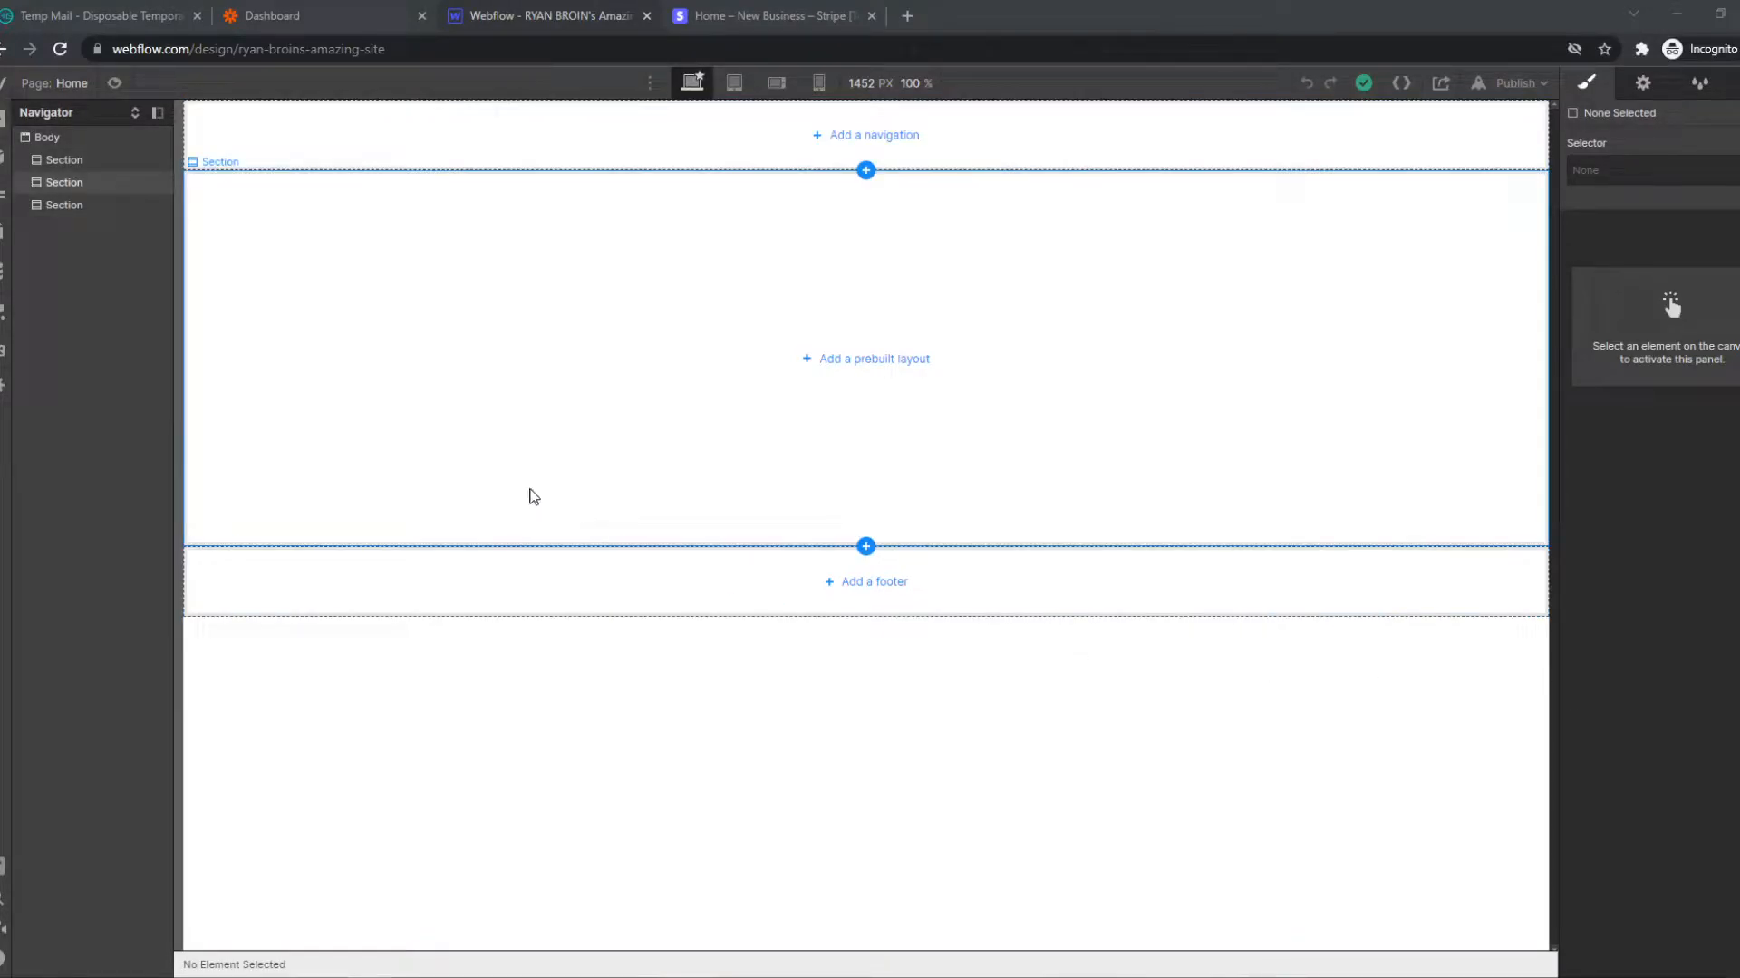
pyautogui.moveTo(577, 509)
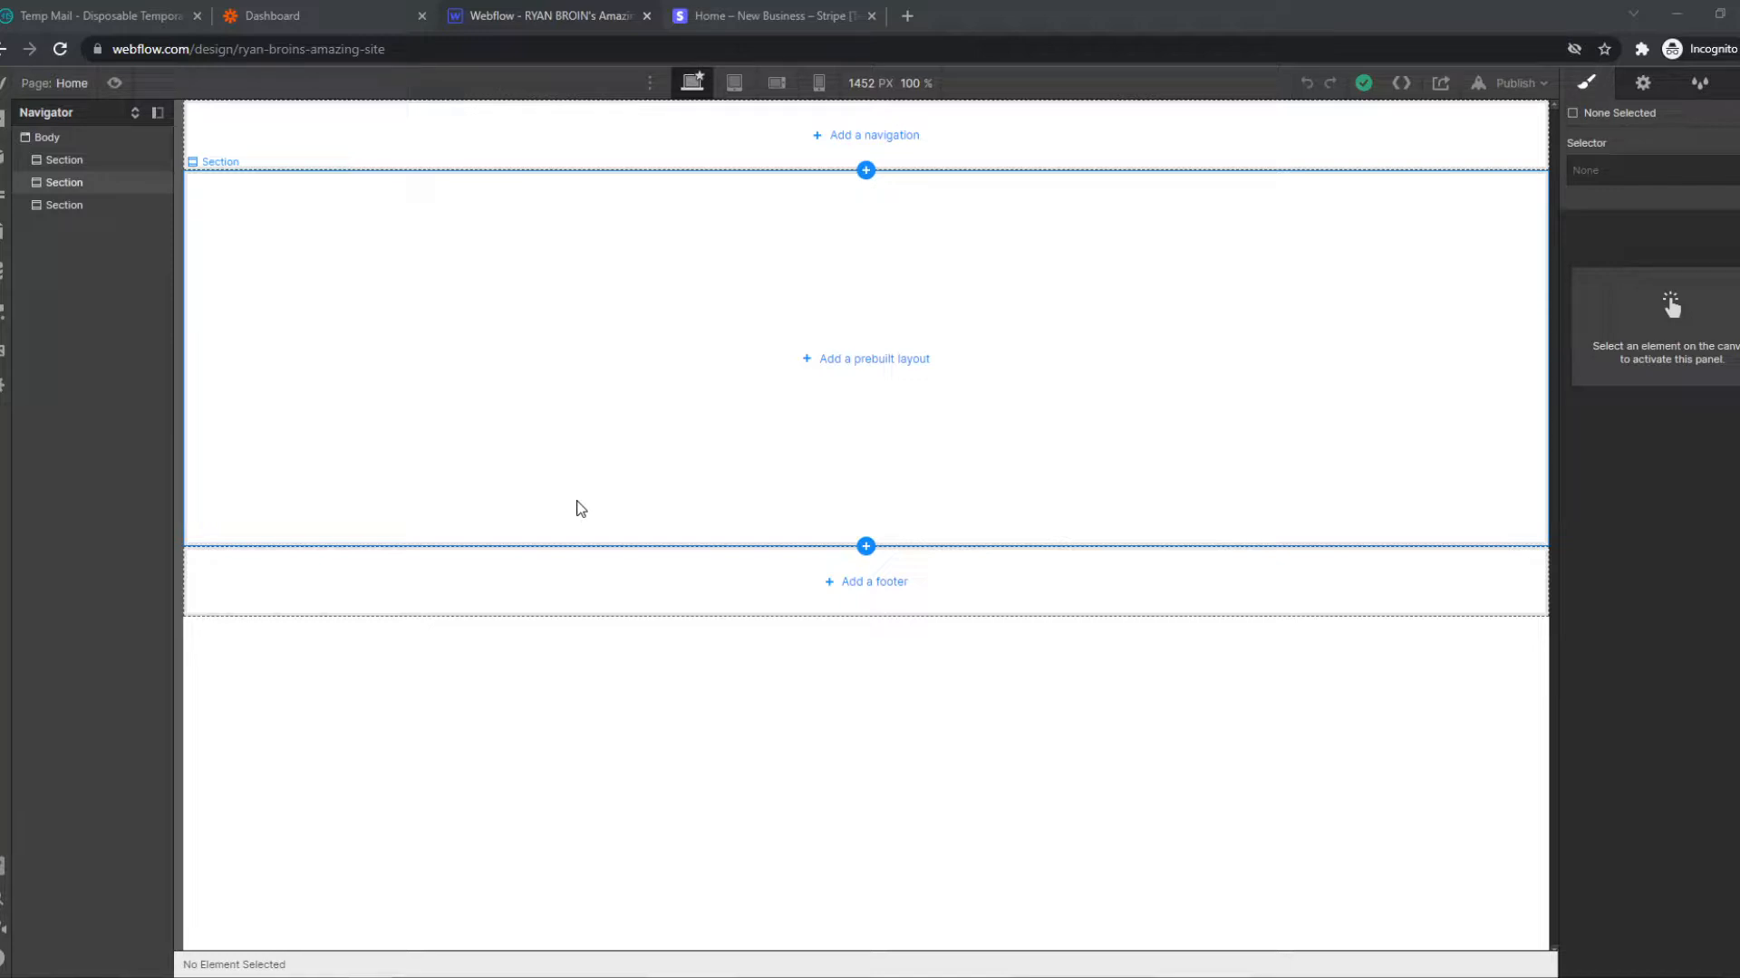
# Return to the Webflow designer and open the site's Ecommerce Payment settings
pyautogui.click(773, 16)
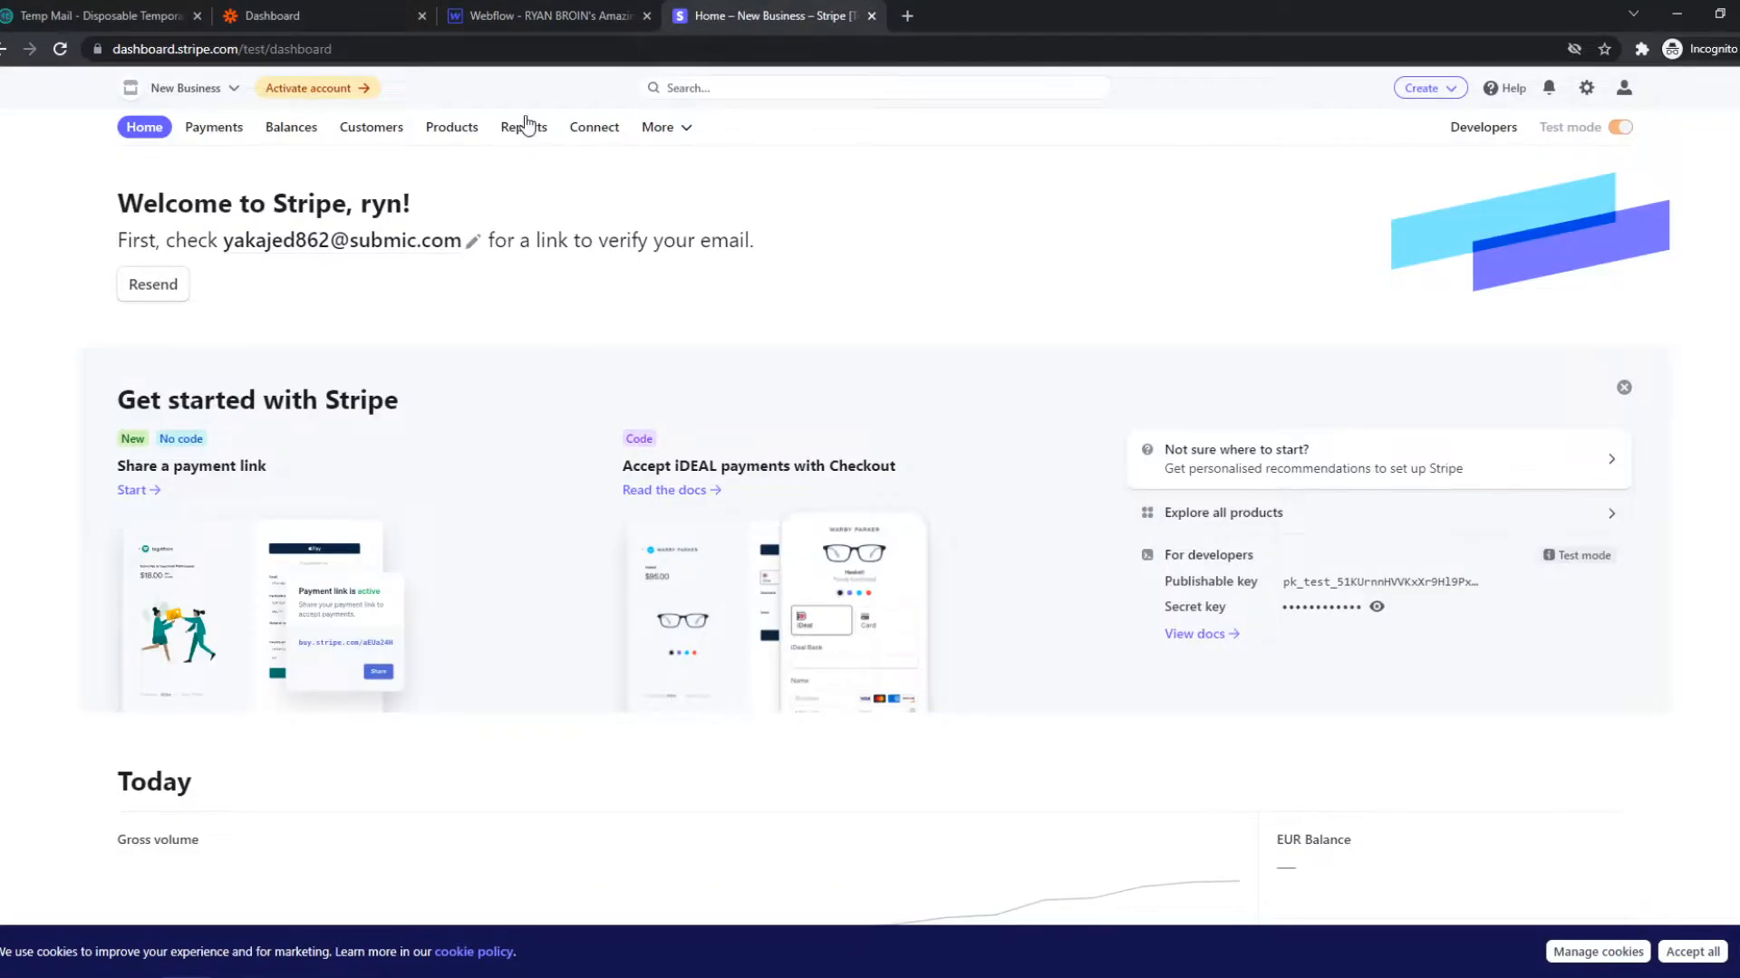
pyautogui.click(545, 16)
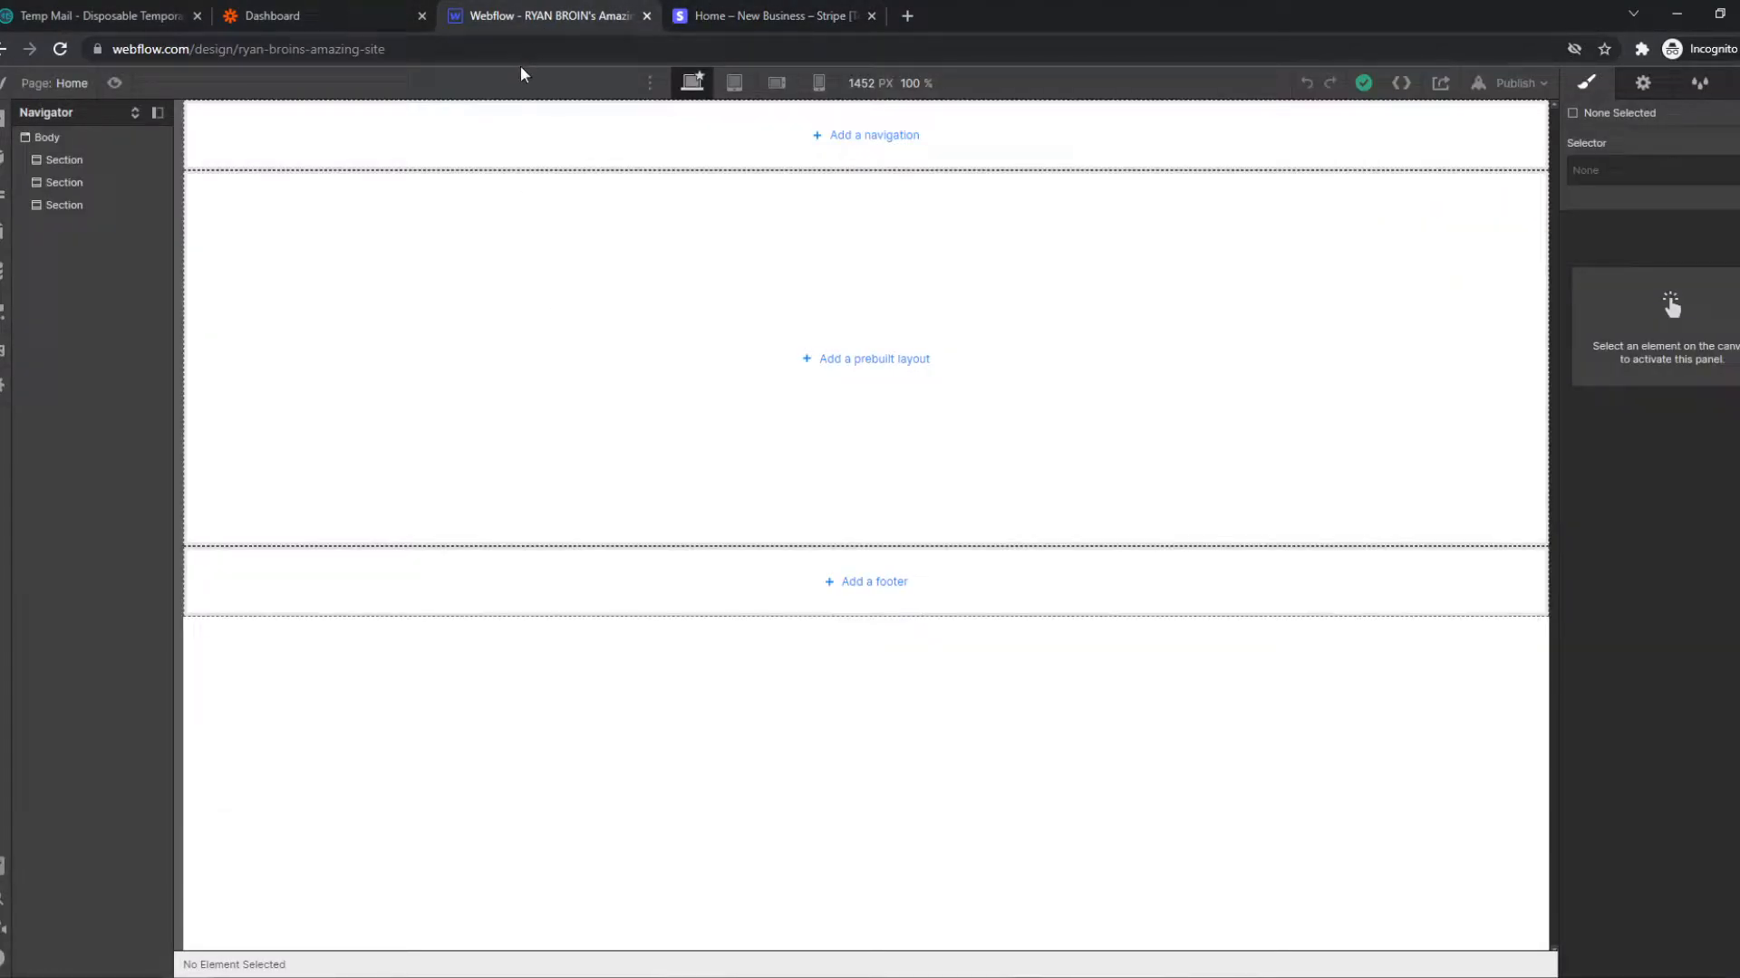
pyautogui.moveTo(839, 153)
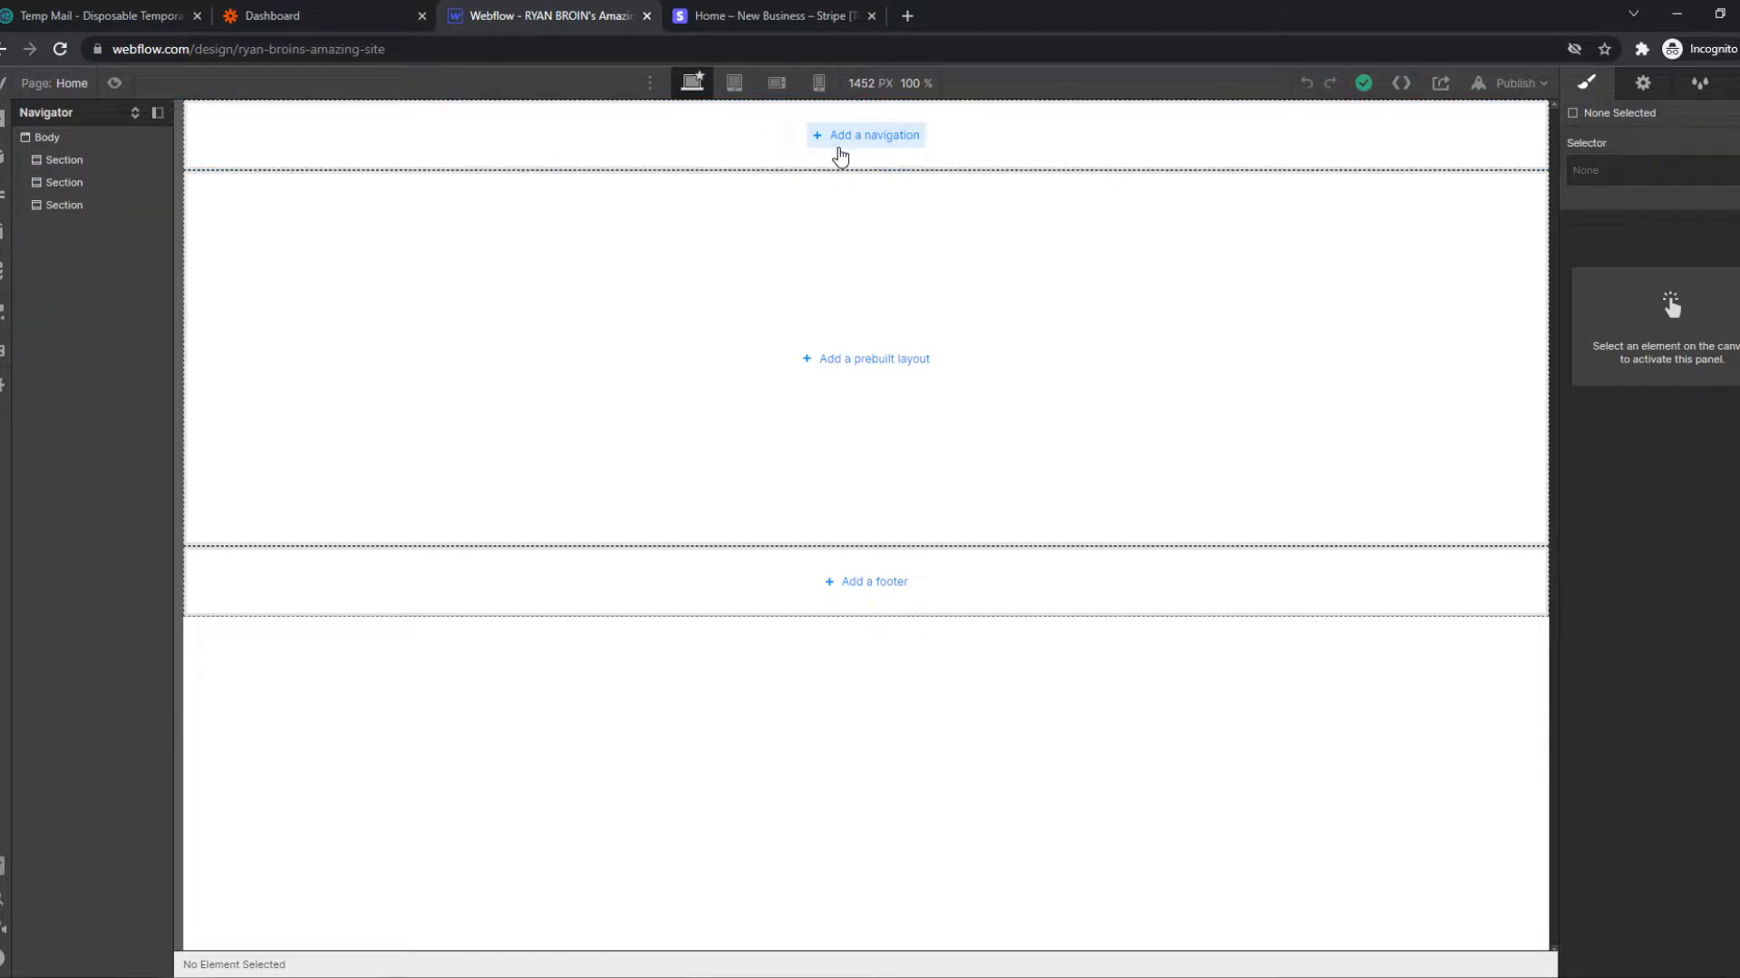
pyautogui.moveTo(5, 436)
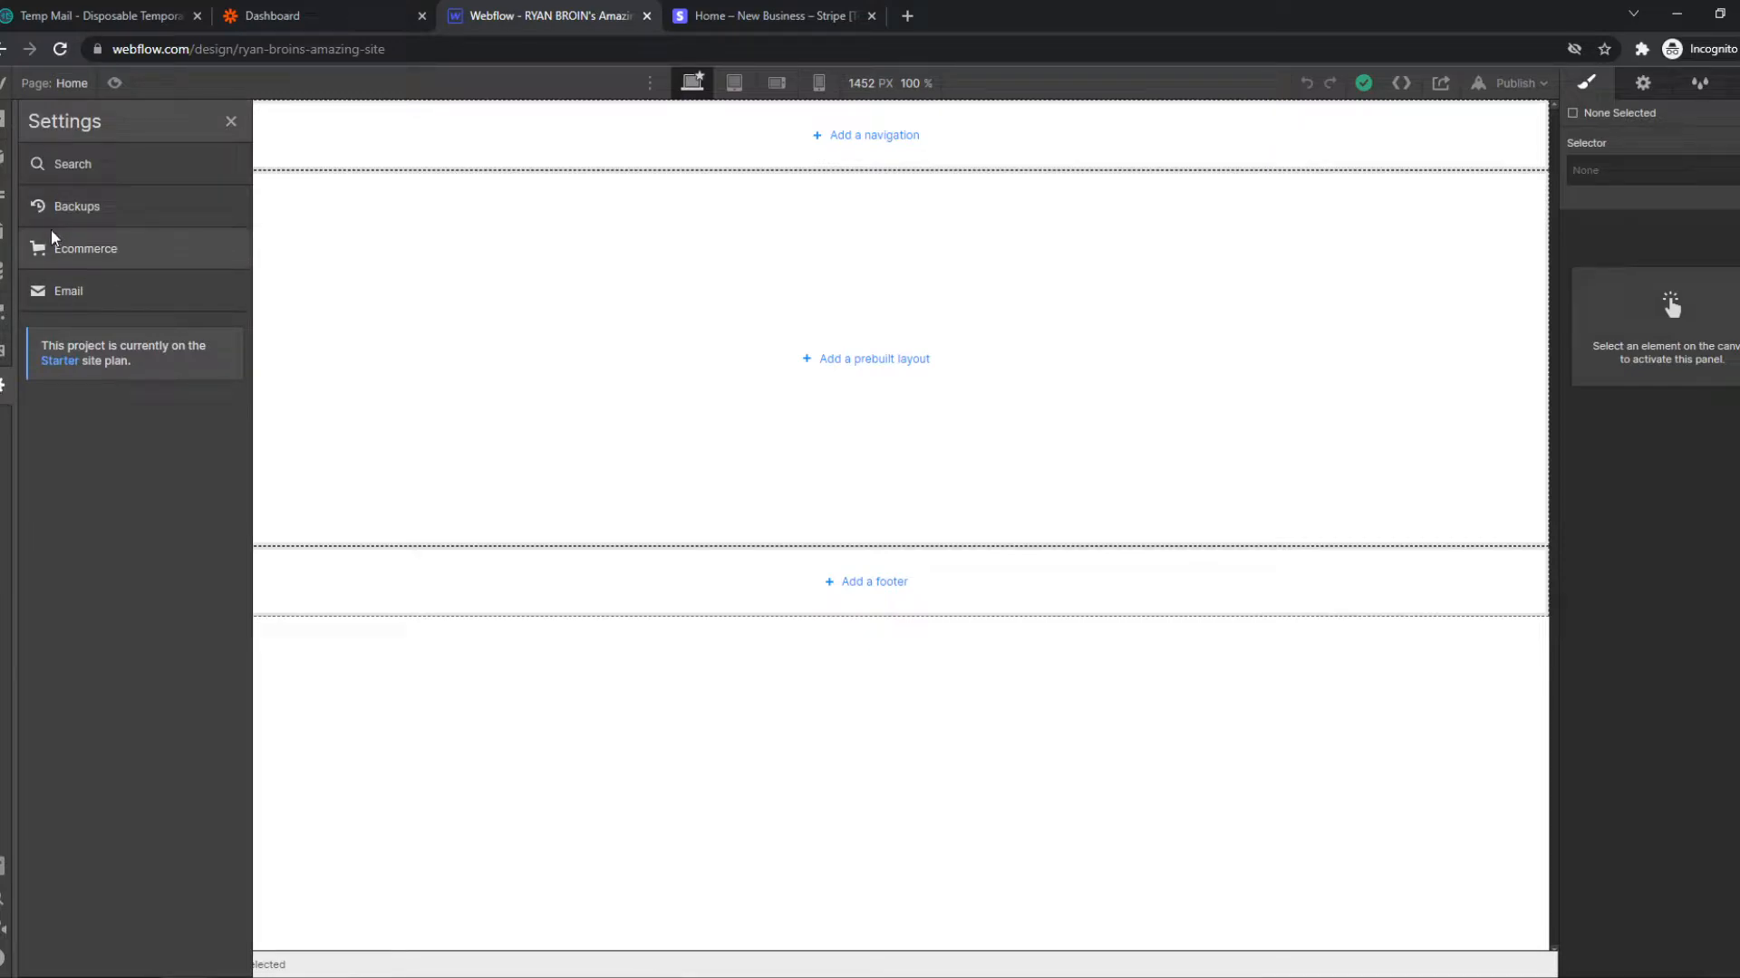
pyautogui.click(85, 248)
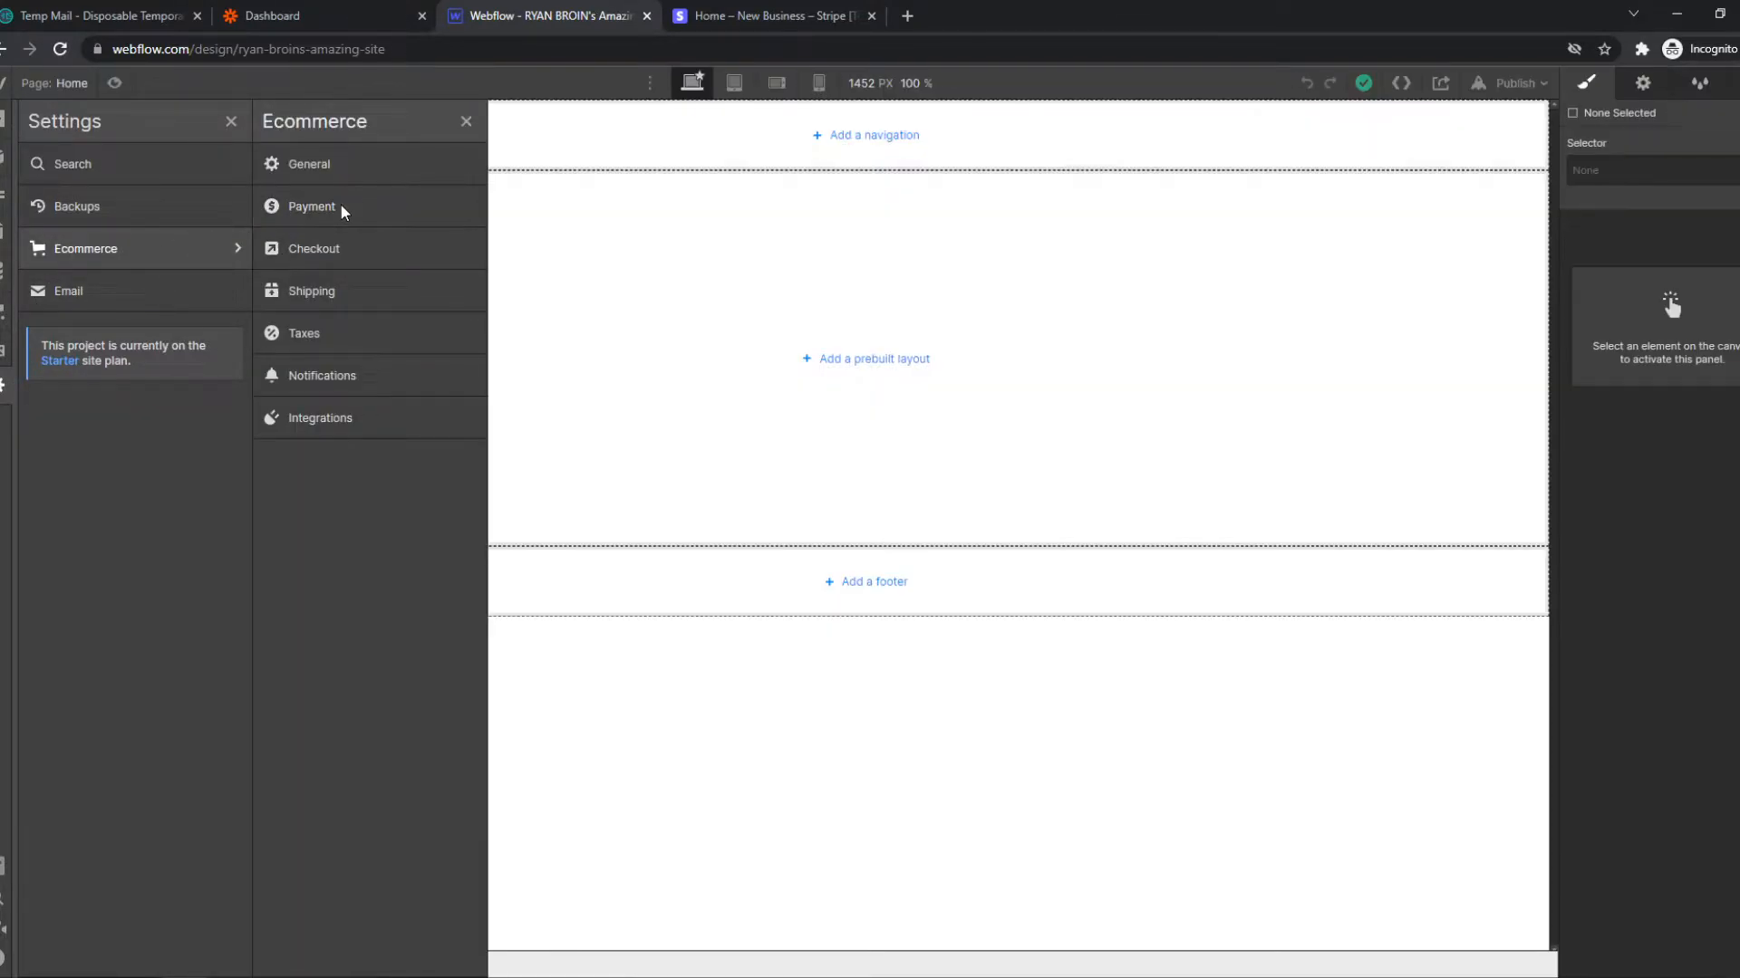
pyautogui.click(310, 206)
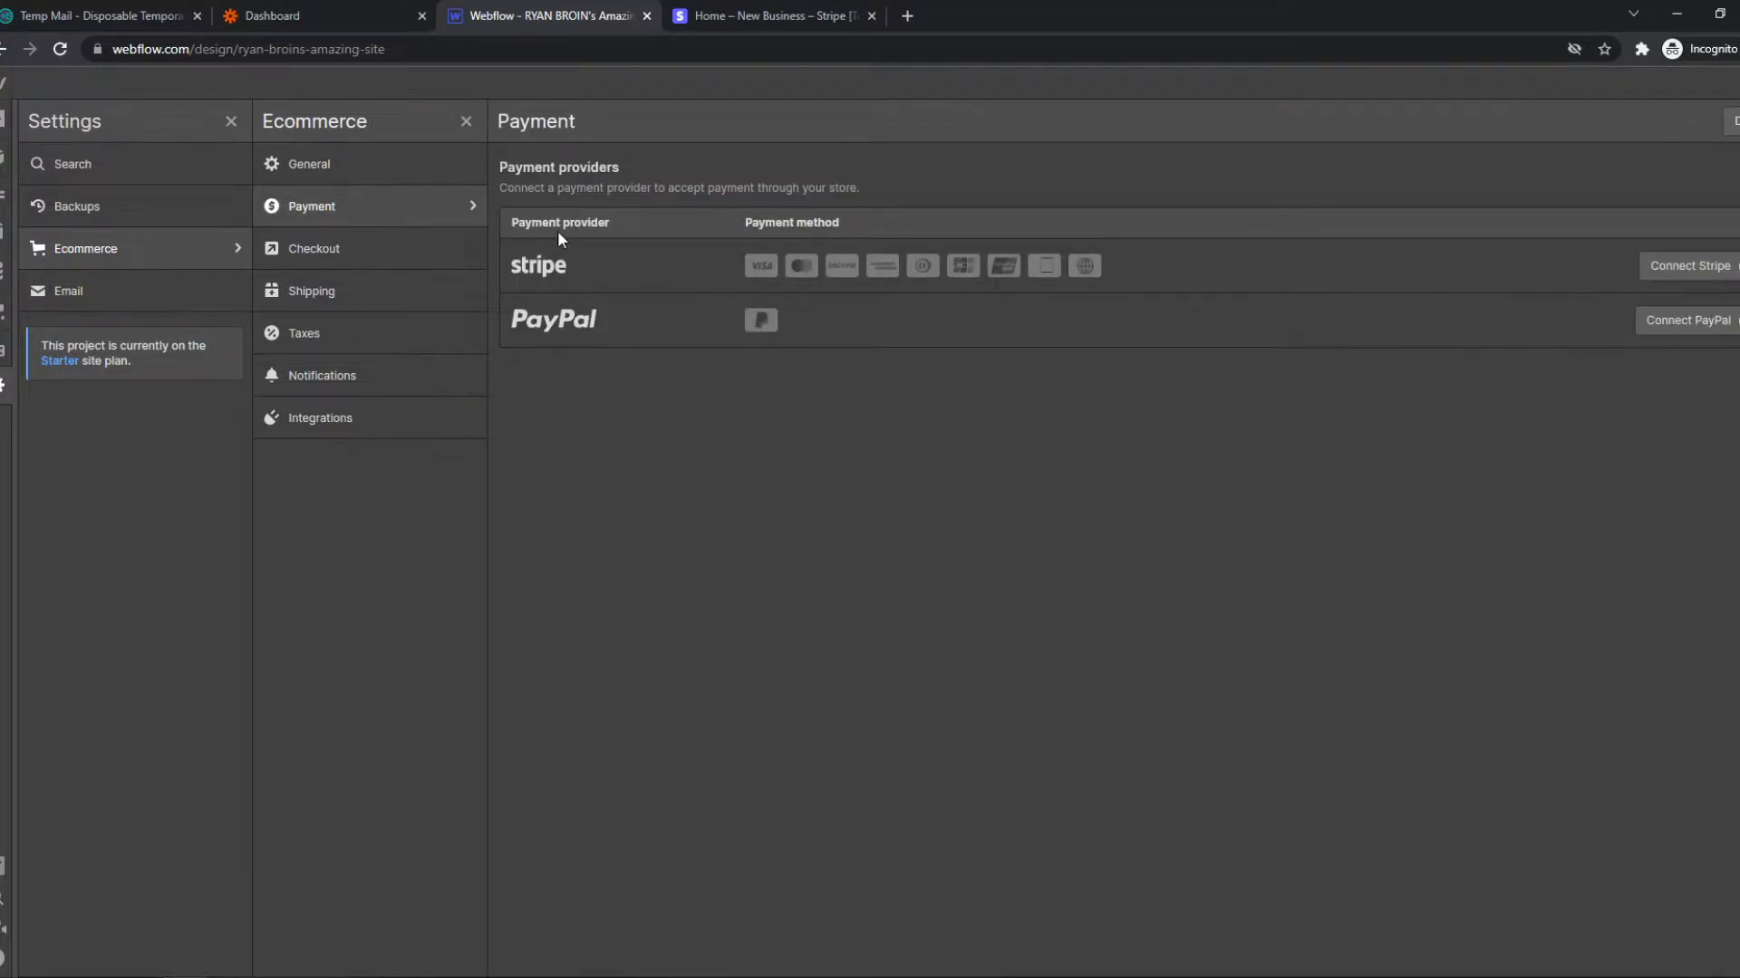
pyautogui.moveTo(626, 345)
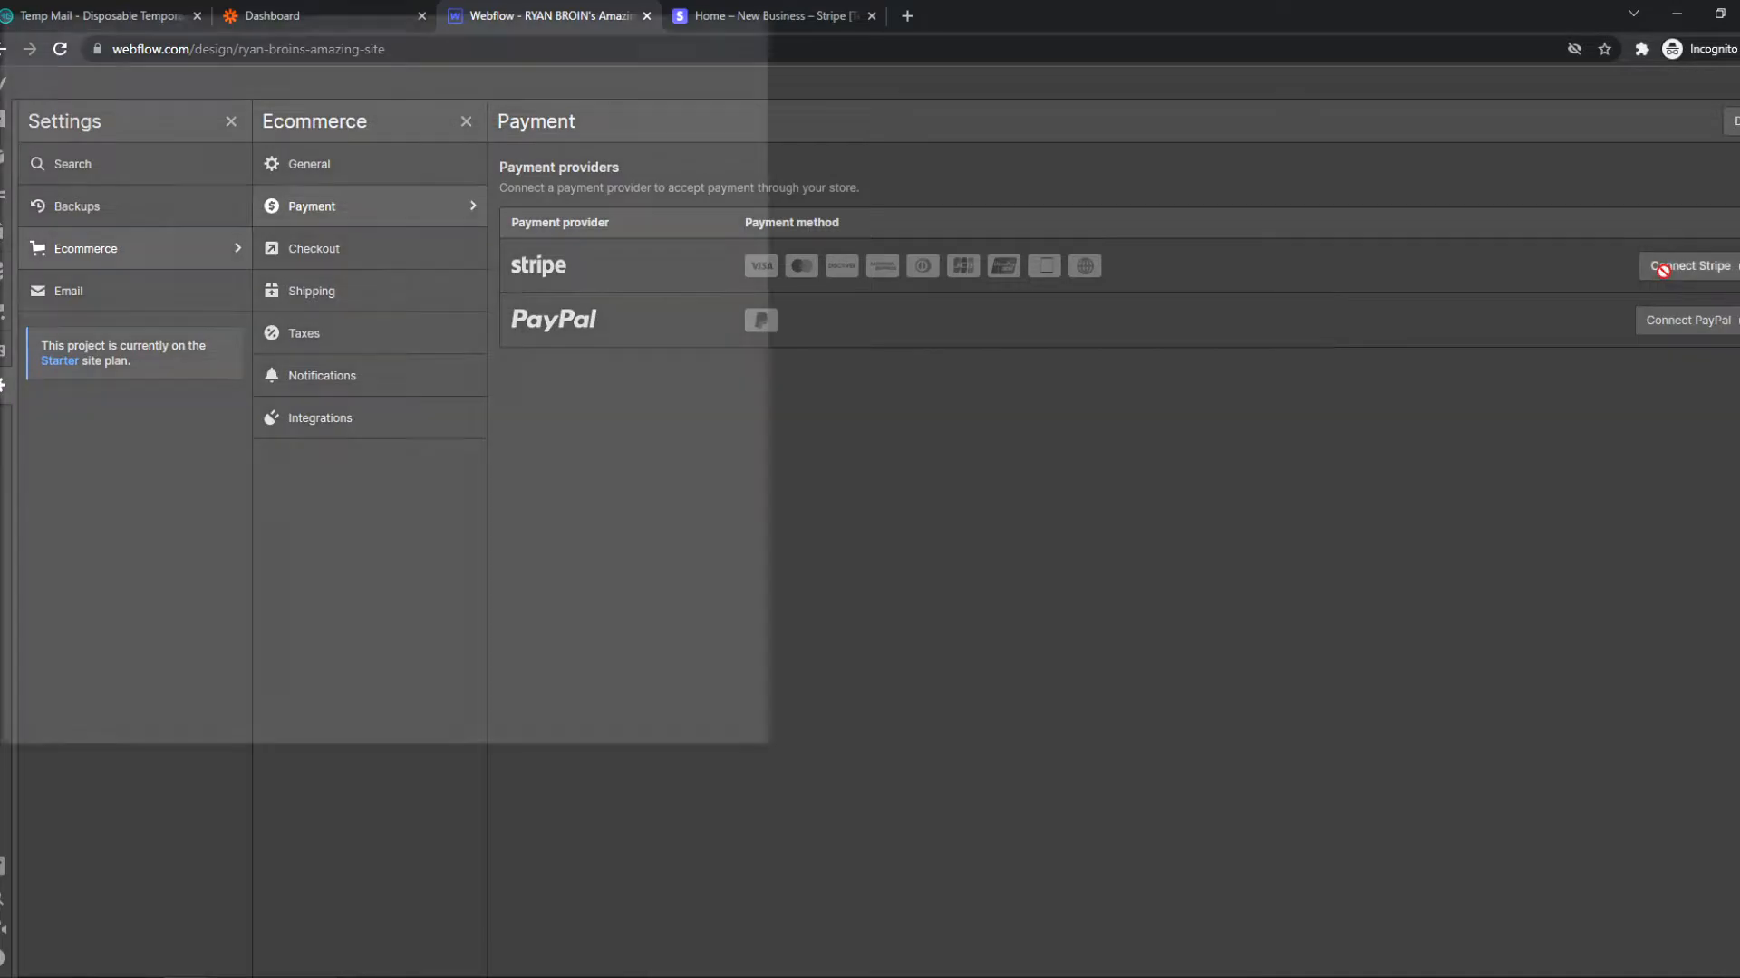
# Start Connect Stripe, opening the authorization popup, then bring the Webflow window forward
pyautogui.click(1691, 266)
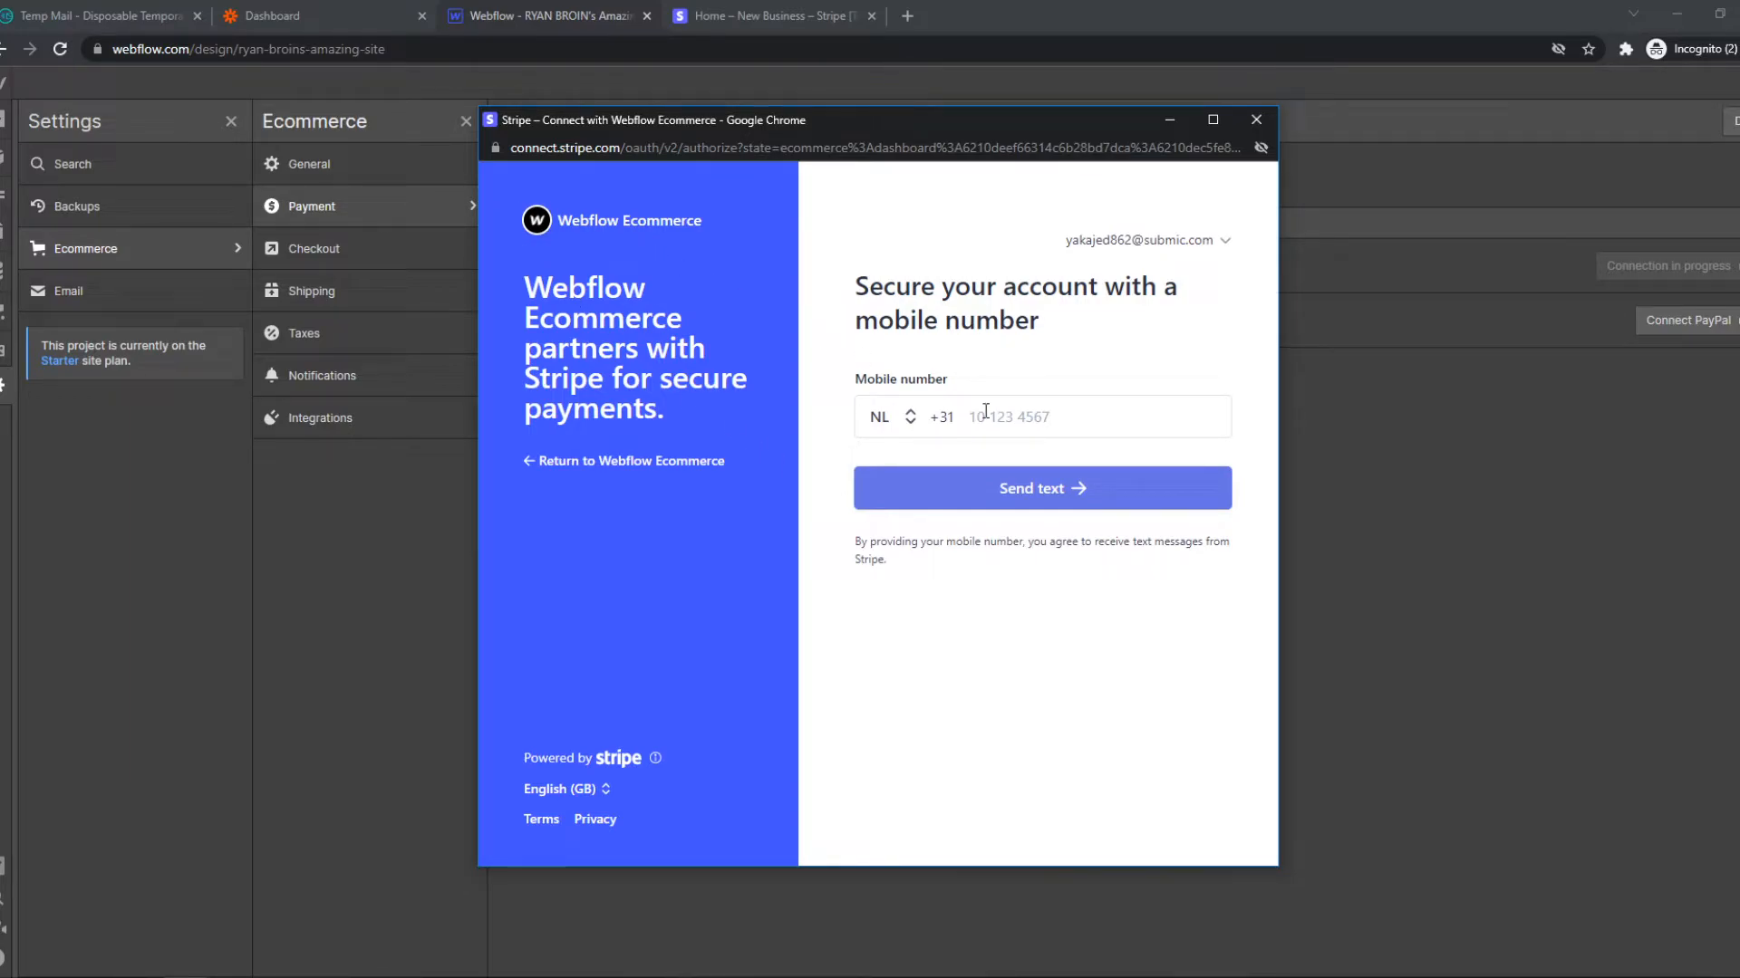
pyautogui.moveTo(1049, 312)
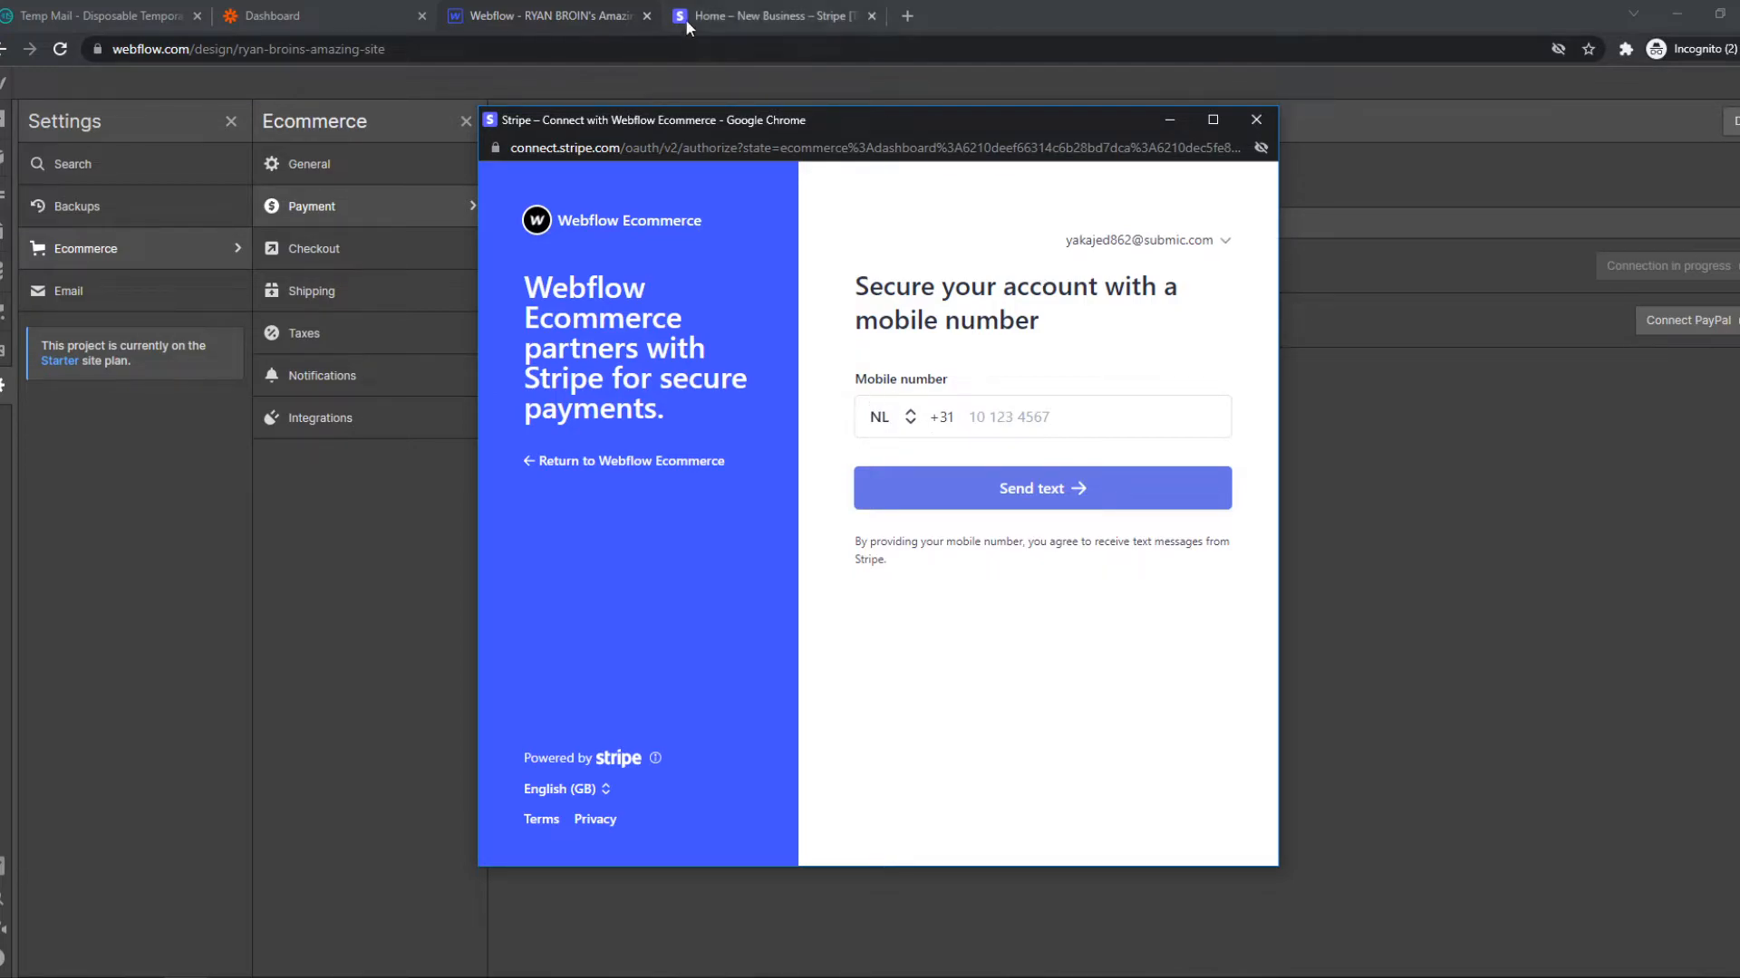
pyautogui.click(1255, 119)
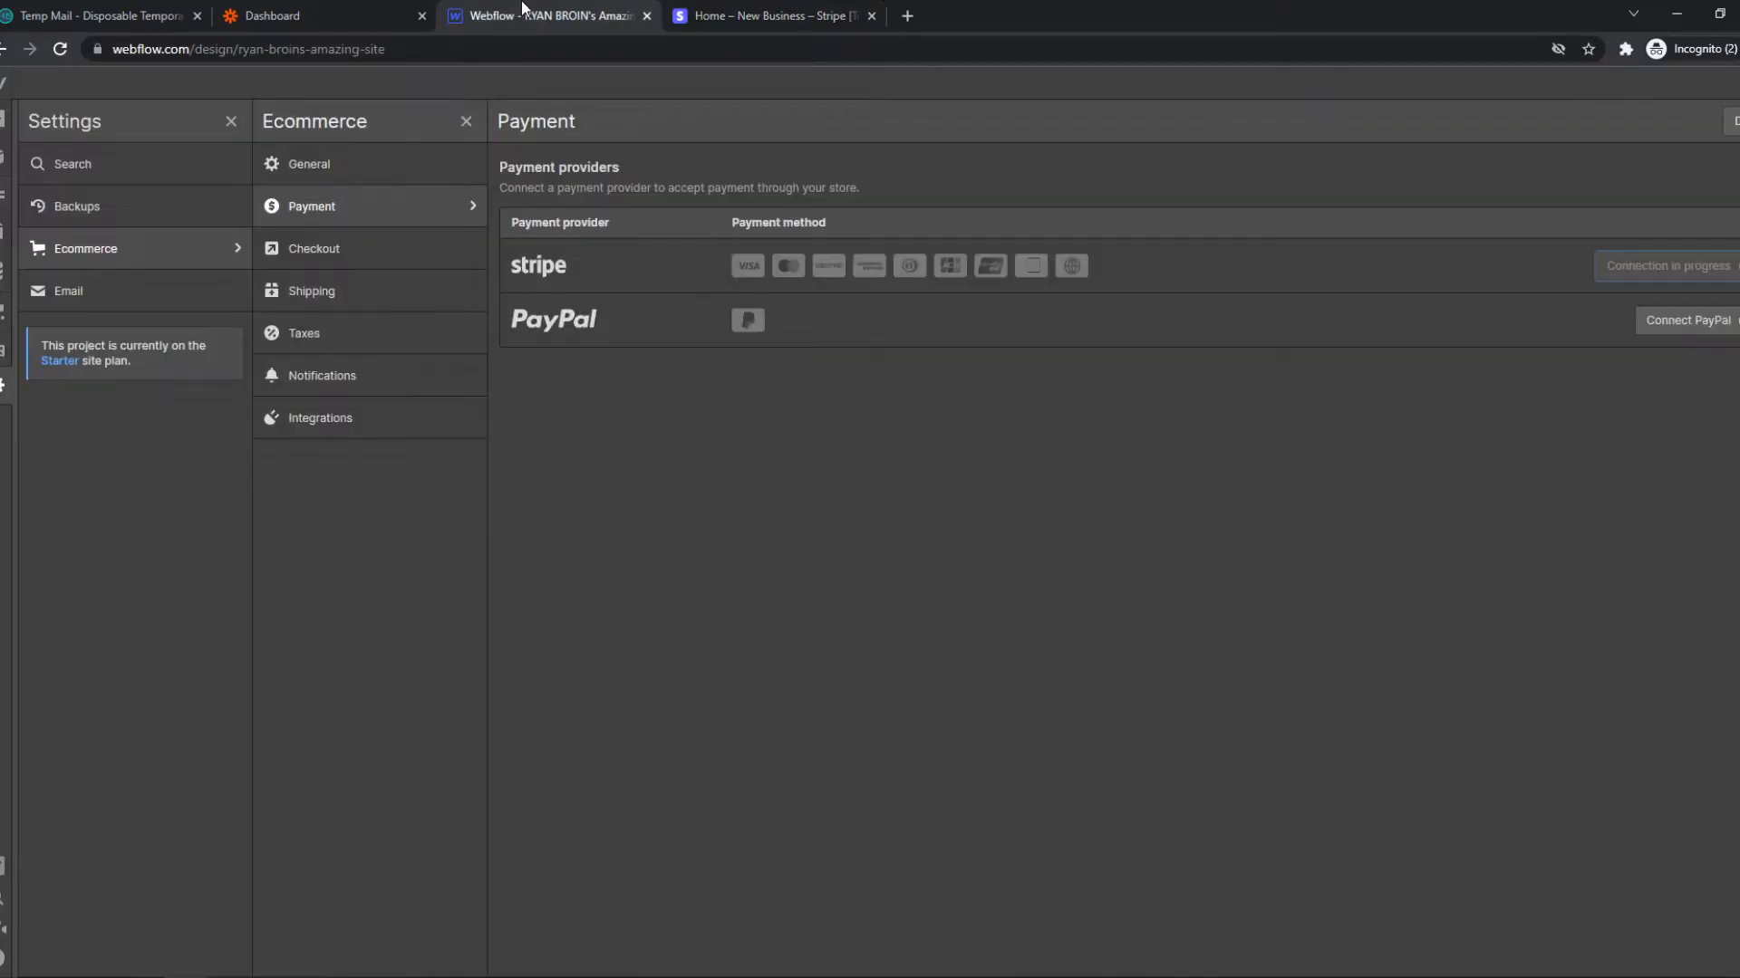
pyautogui.moveTo(593, 28)
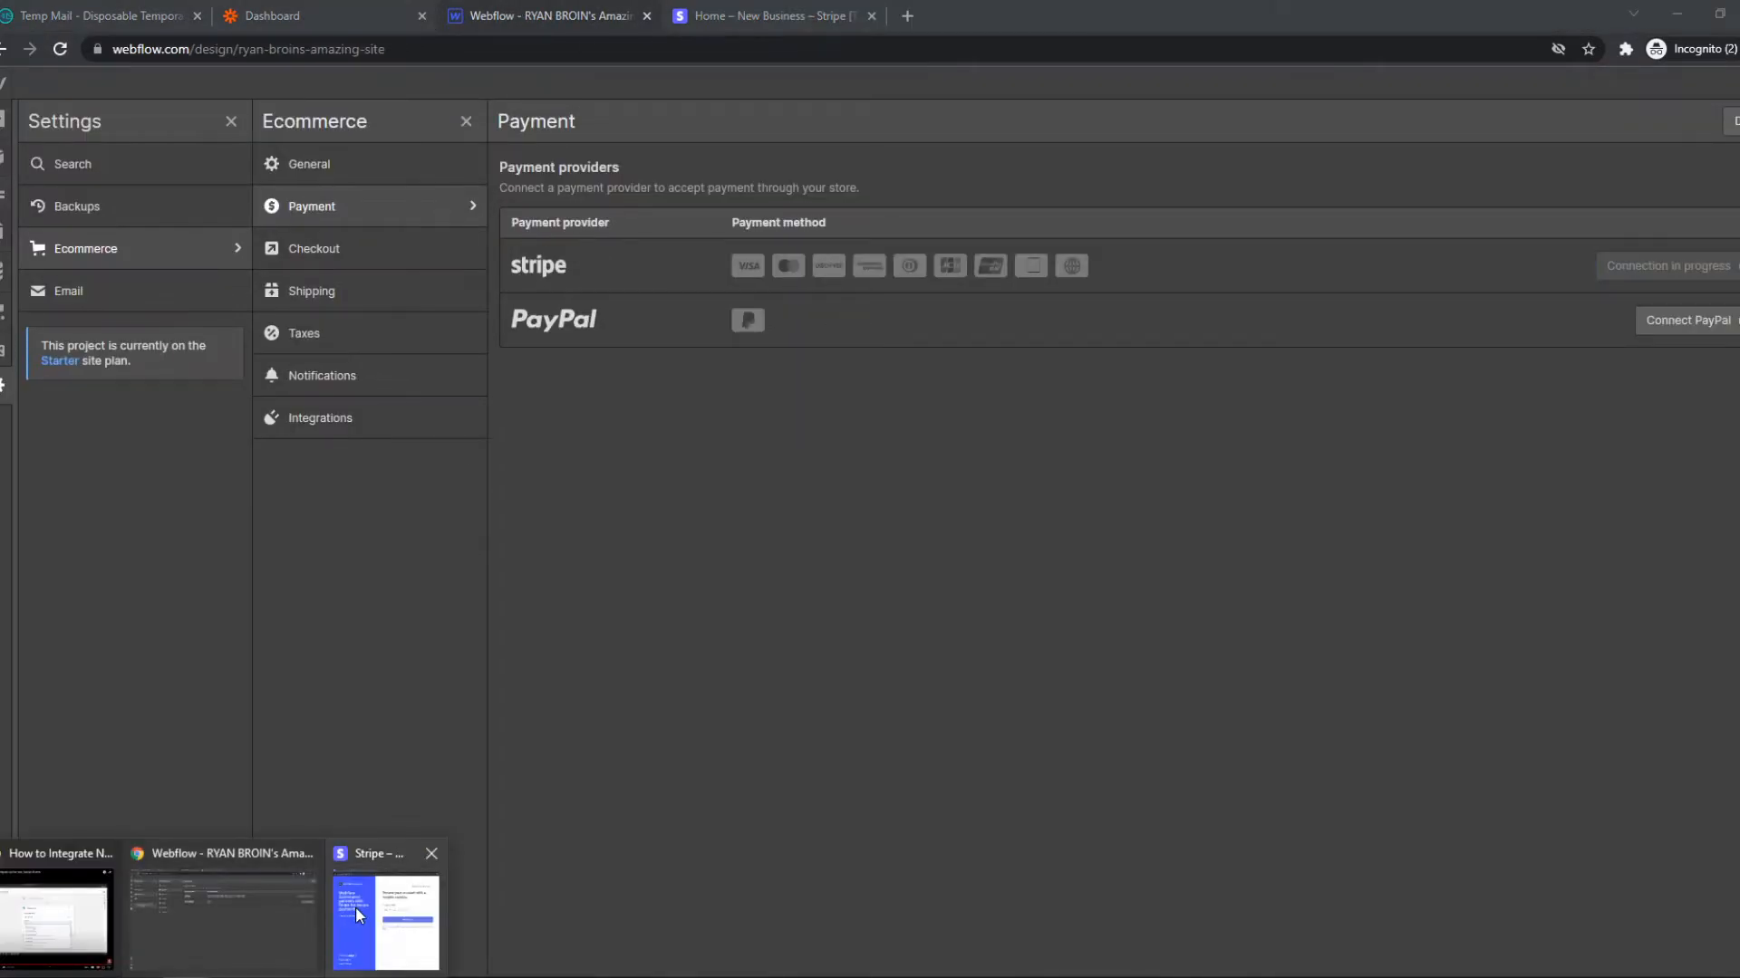
# Reopen the Stripe authorization popup from the taskbar and close it, cancelling the connection
pyautogui.click(385, 915)
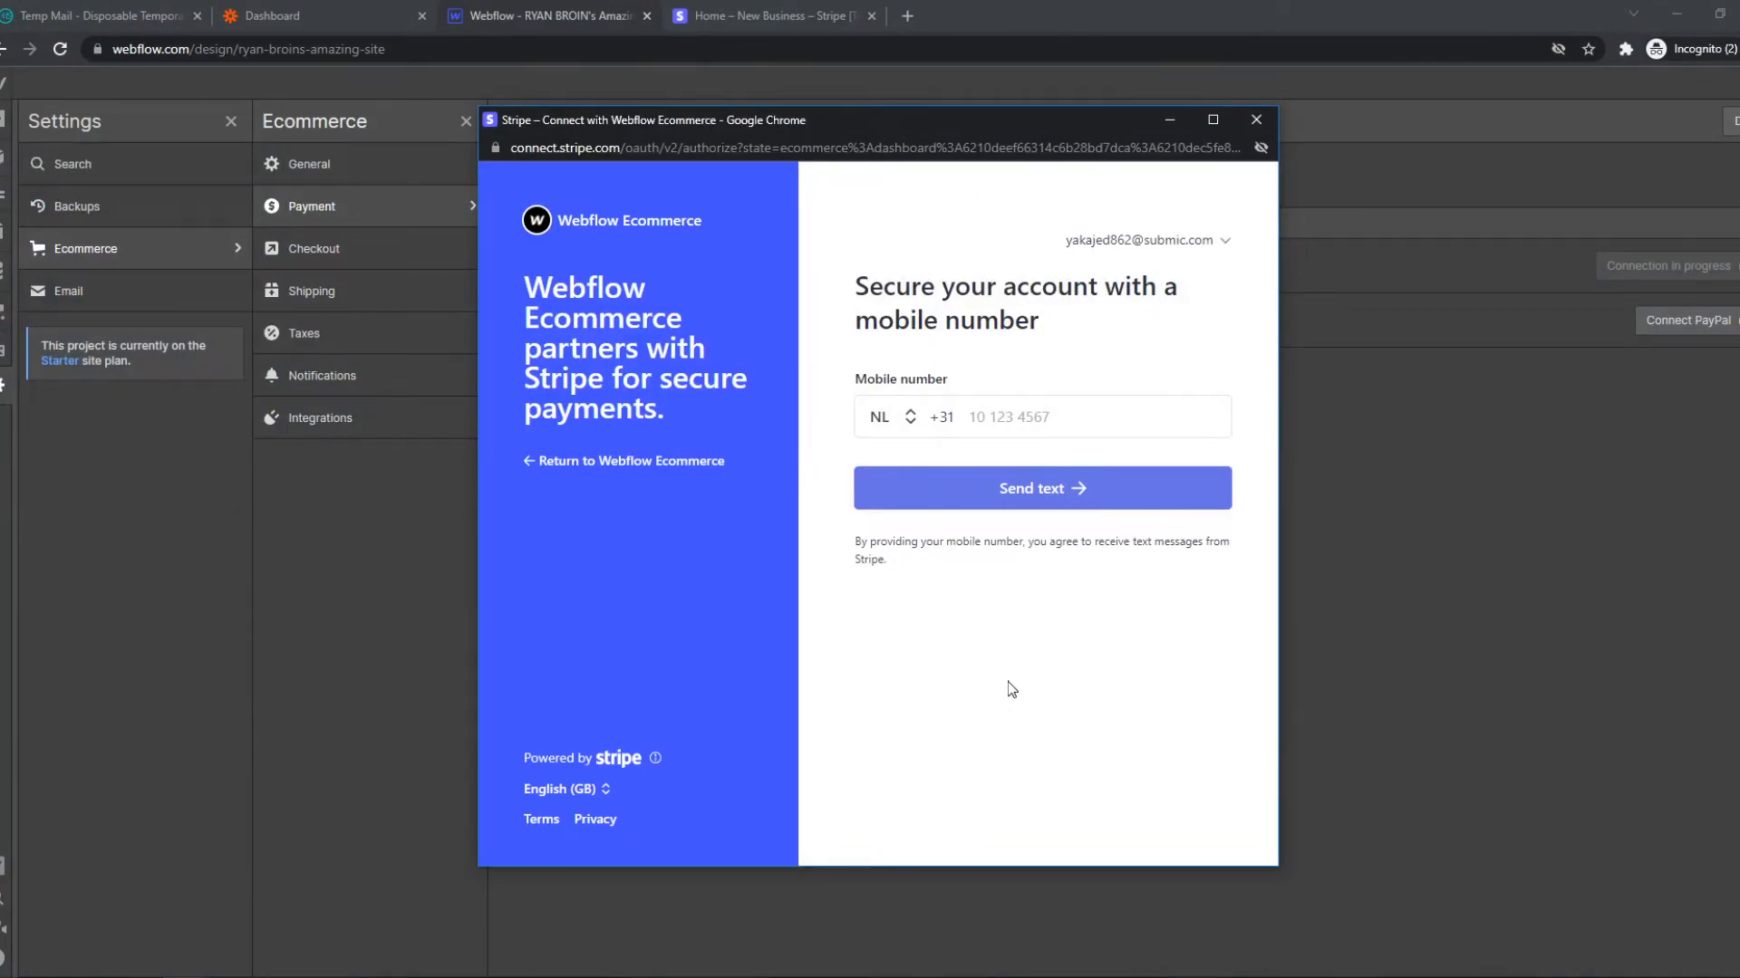
pyautogui.moveTo(1226, 135)
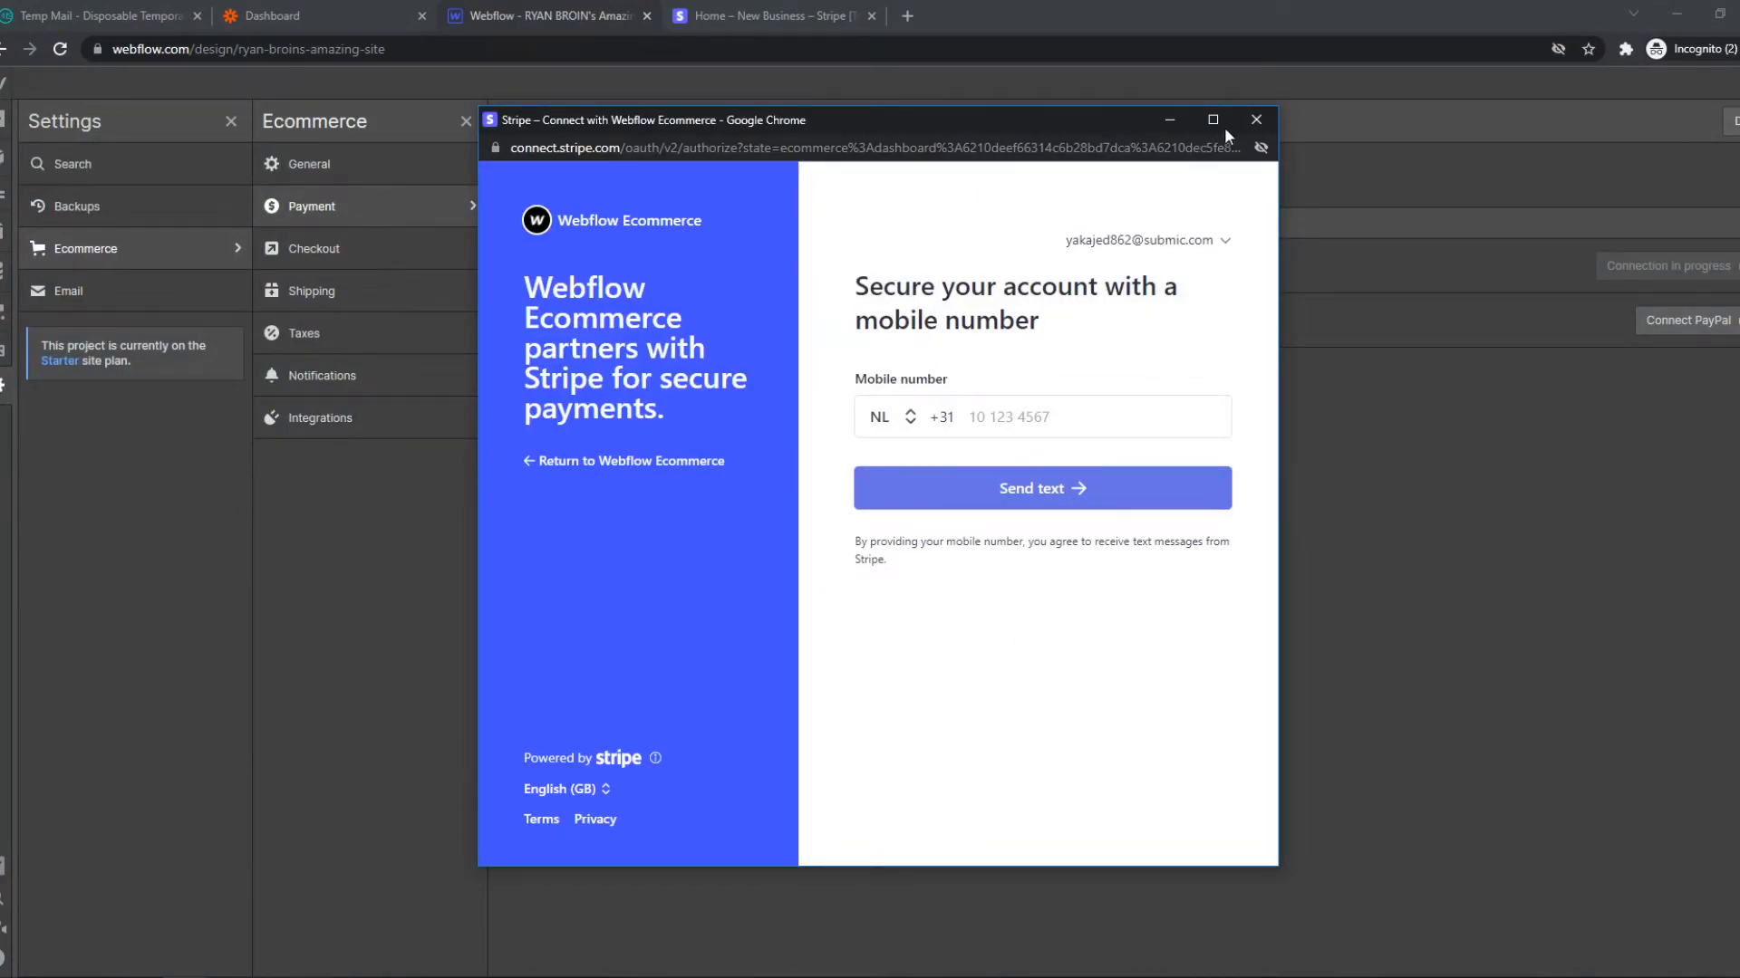
pyautogui.click(1257, 119)
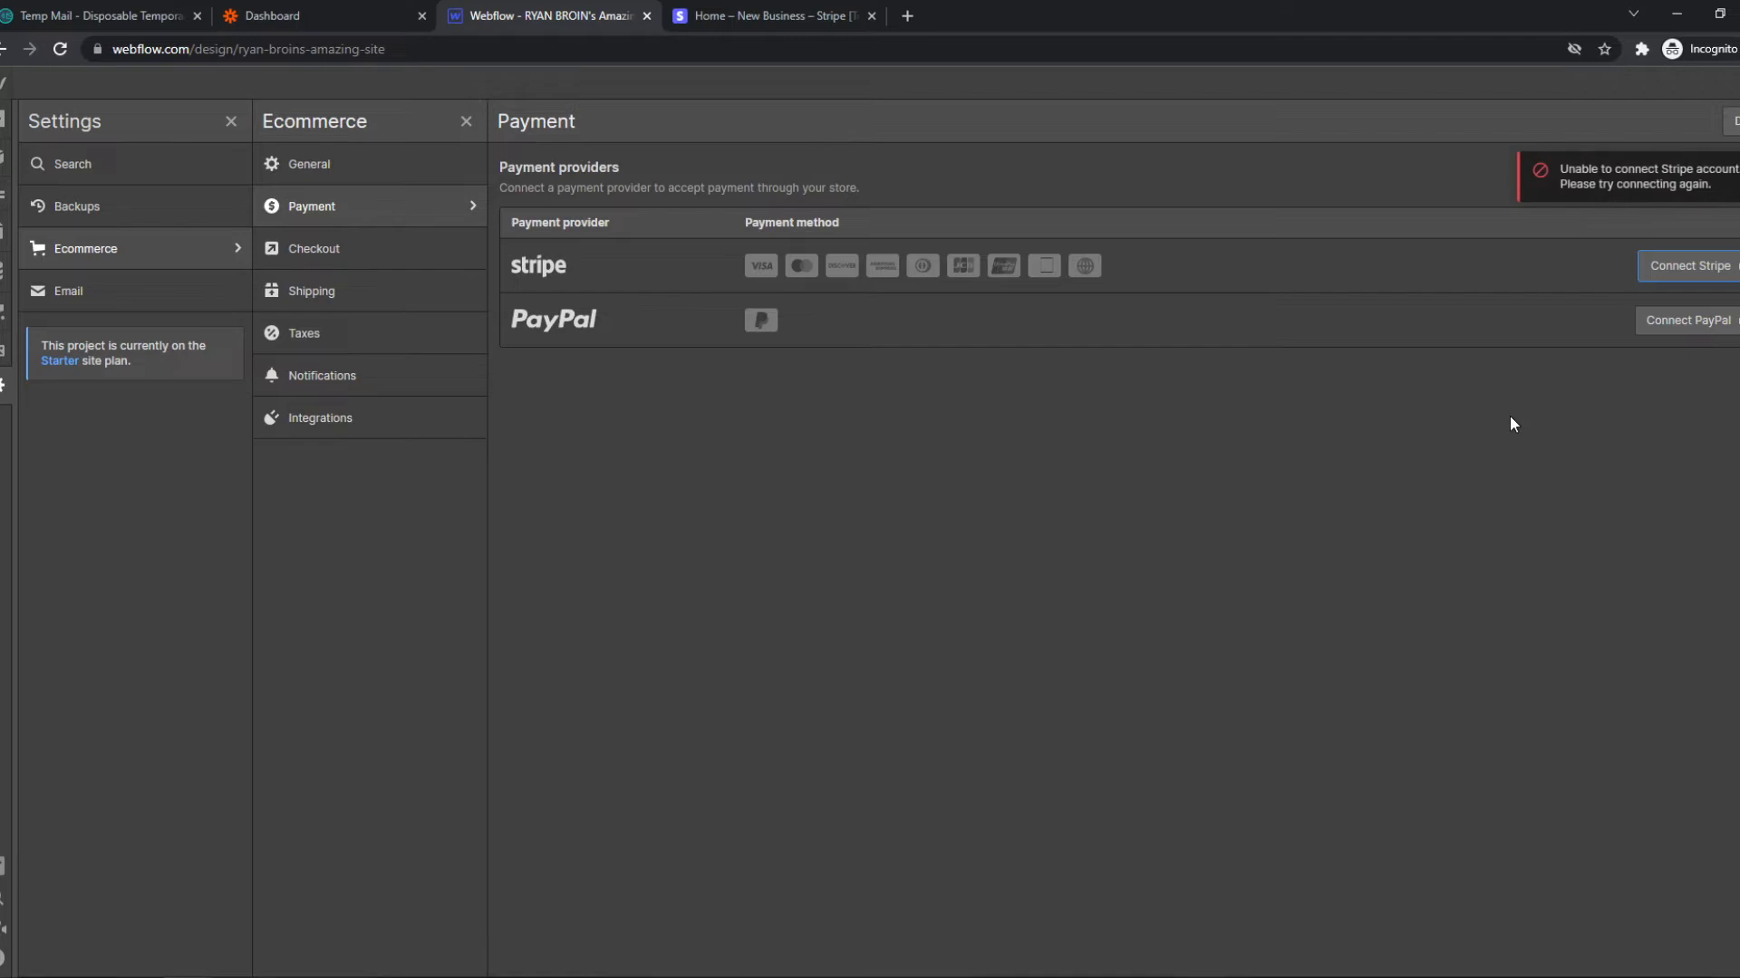